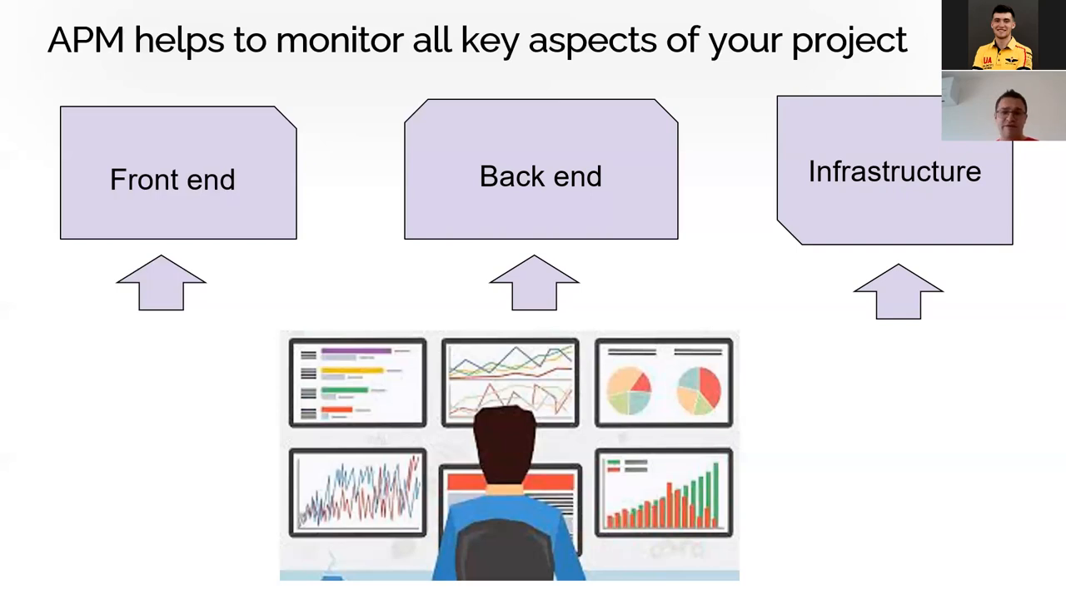
Step: Advance to the 'How is APM monitoring performed?' slide covering metrics, events, logs and traces
{"action": "key", "text": "Right"}
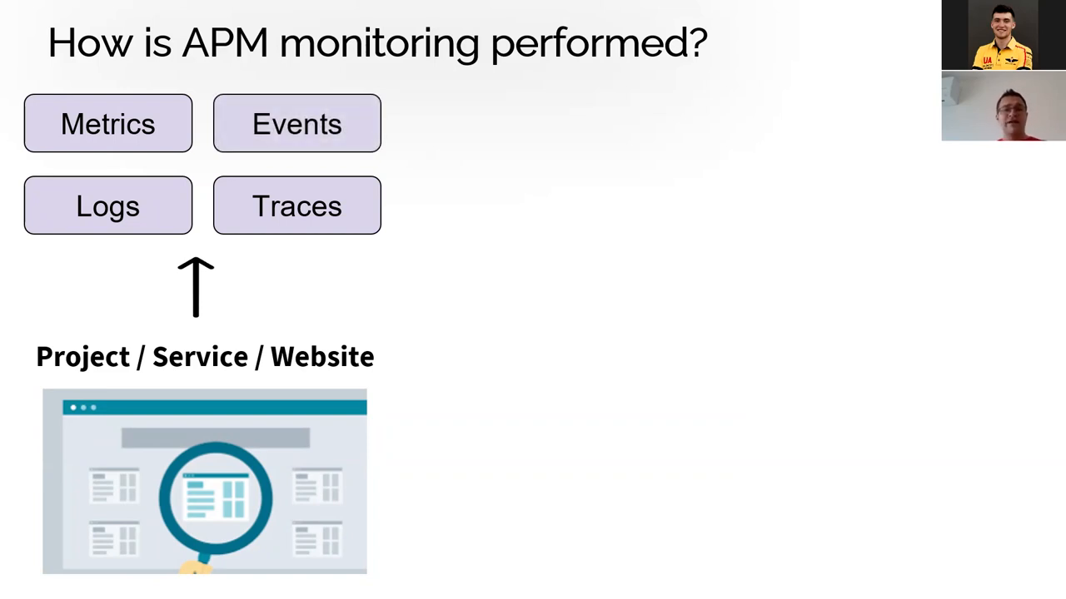
{"action": "key", "text": "Right"}
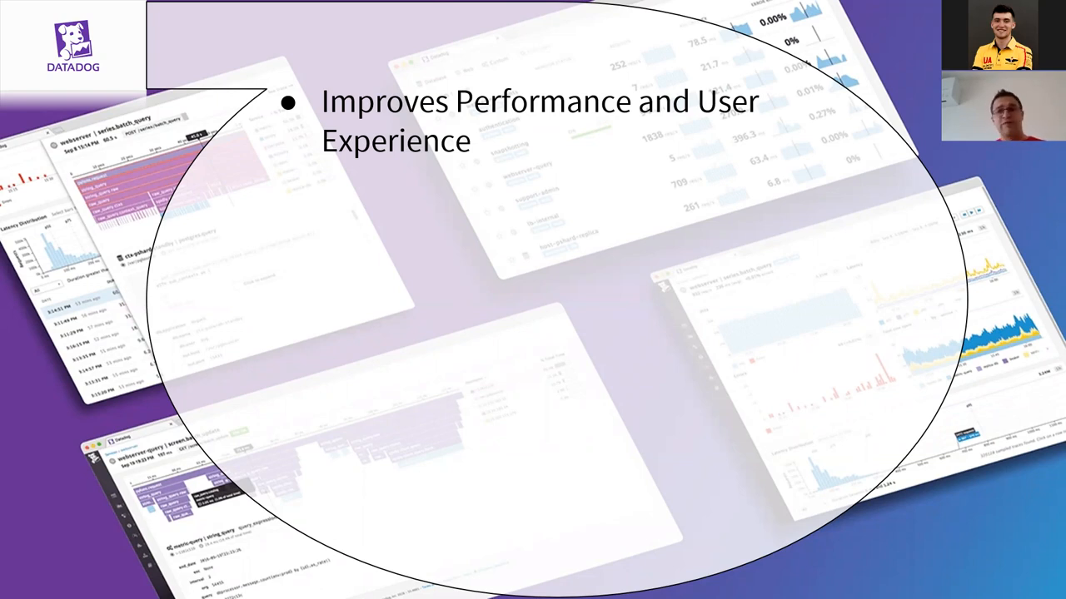
Step: Advance to the 'What is Datadog monitoring?' slide listing infrastructure, network, synthetic checks and RUM
{"action": "key", "text": "right"}
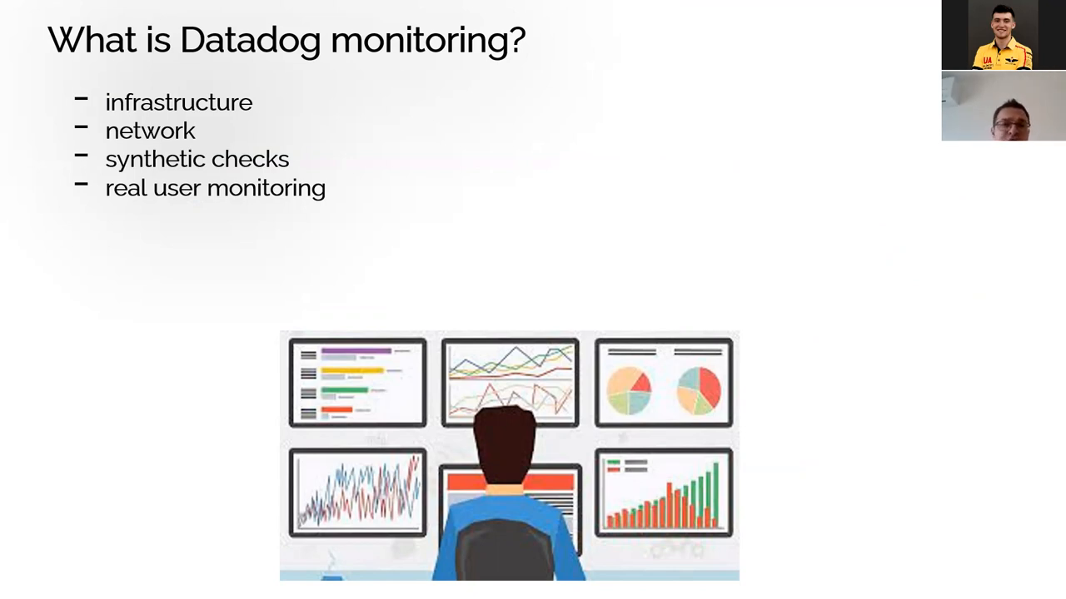
{"action": "key", "text": "Right"}
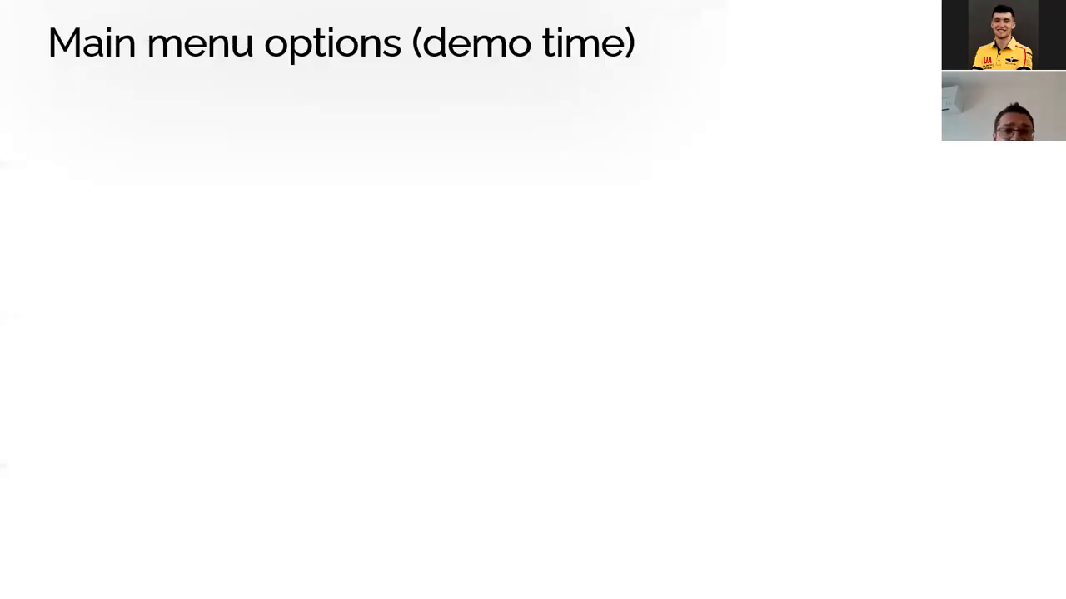
{"action": "key", "text": "Escape"}
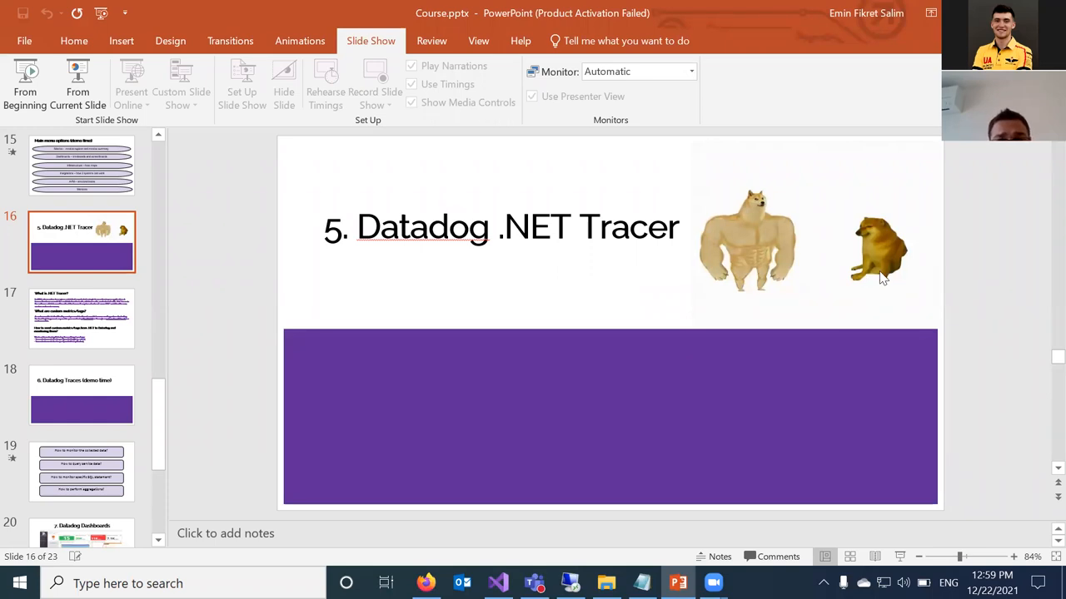
{"action": "mouse_move", "coordinate": [547, 252]}
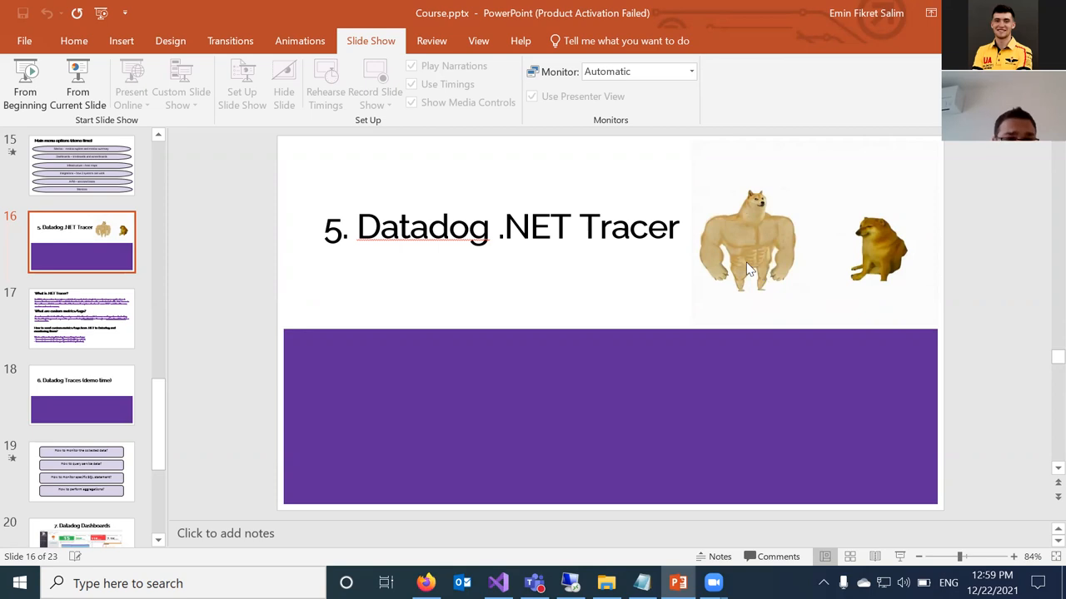
{"action": "mouse_move", "coordinate": [744, 262]}
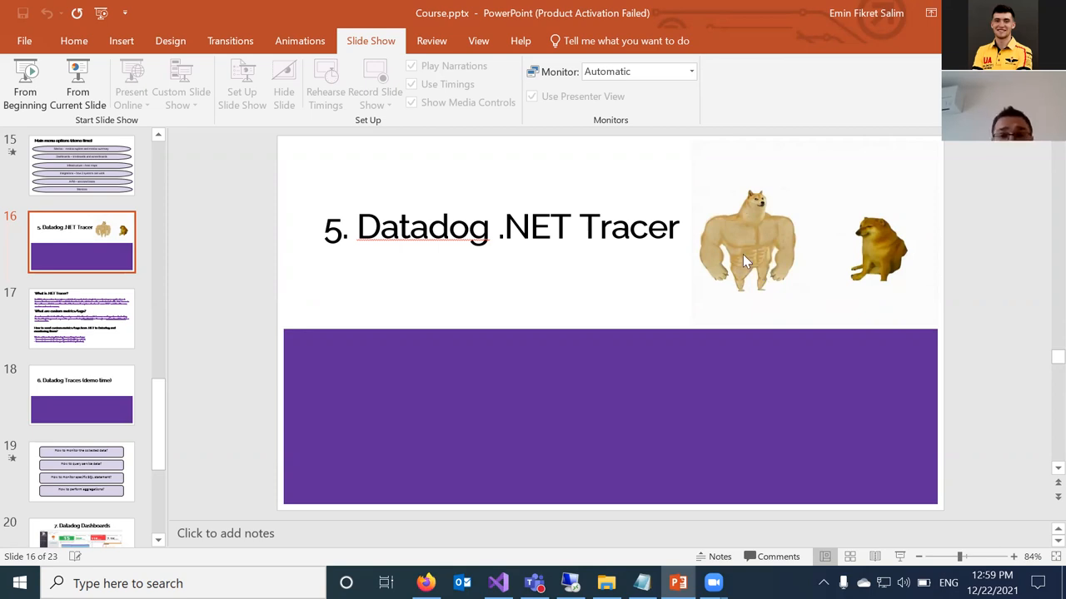
{"action": "mouse_move", "coordinate": [720, 230]}
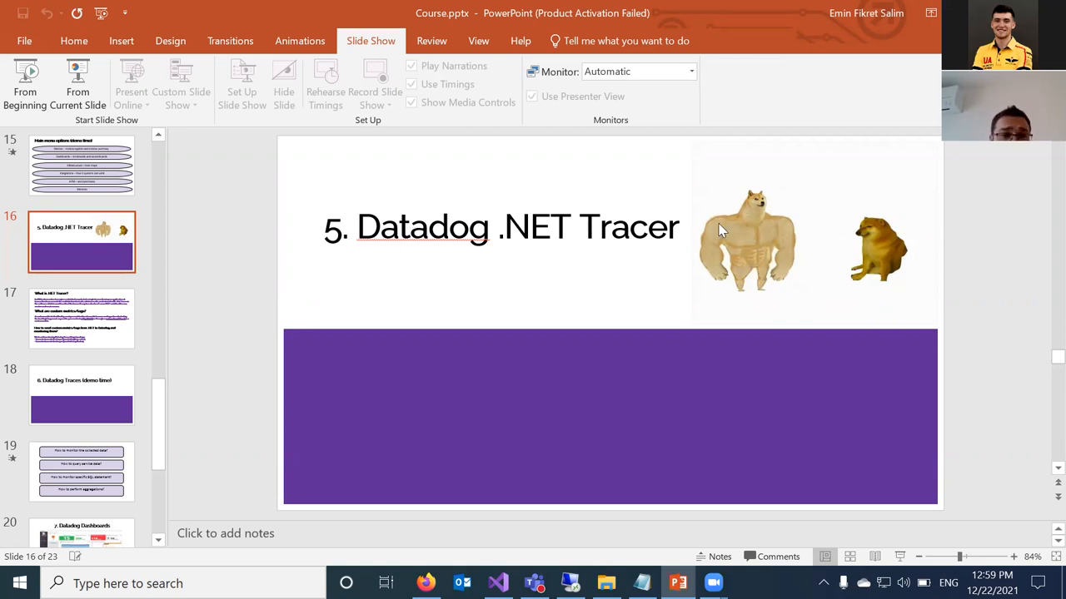
{"action": "mouse_move", "coordinate": [649, 241]}
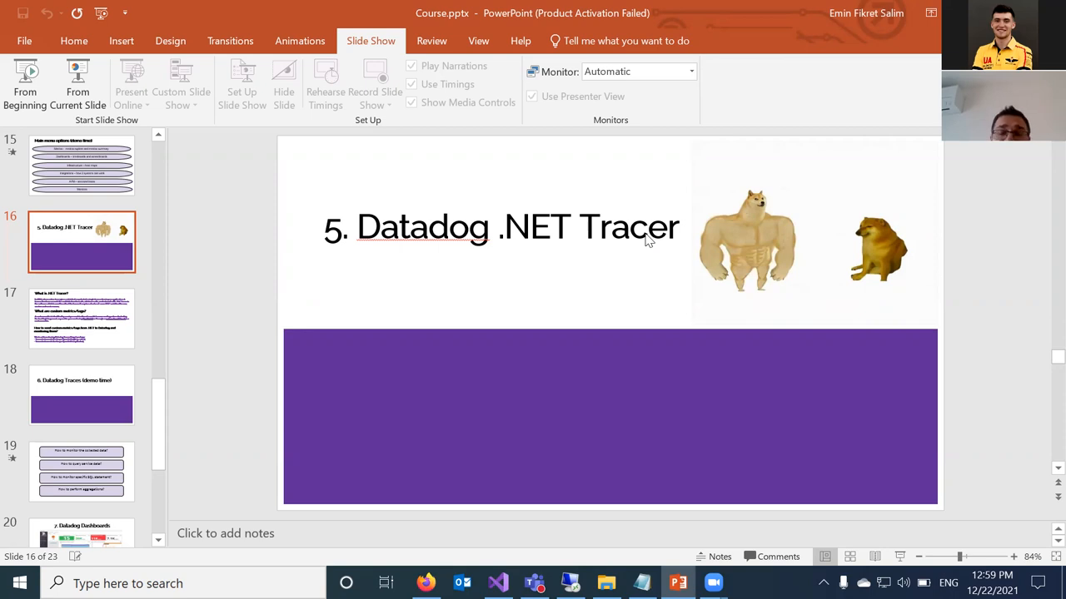
{"action": "left_click", "coordinate": [81, 318]}
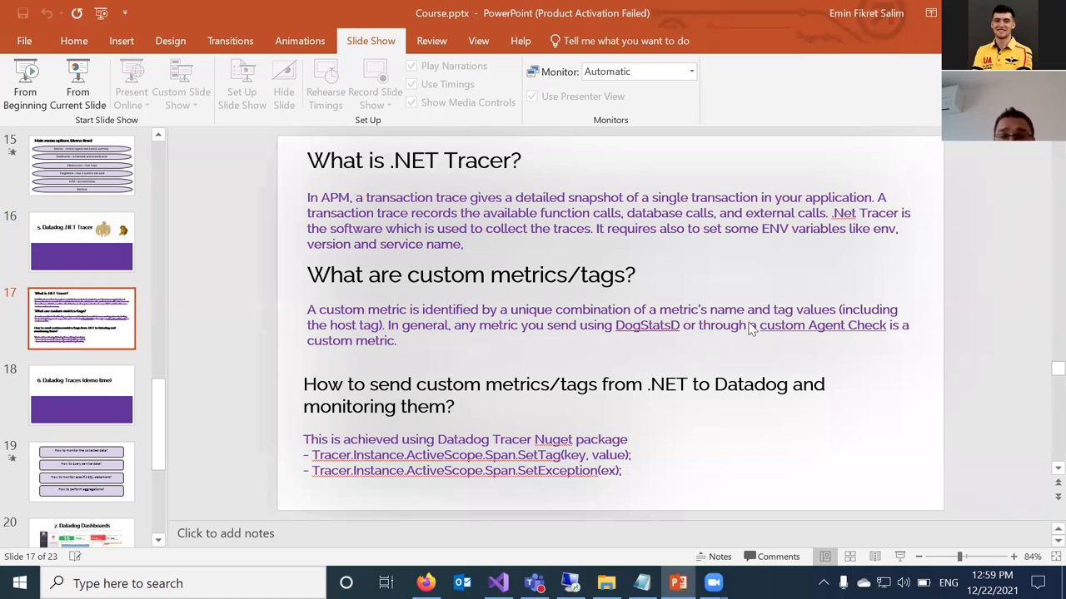
{"action": "mouse_move", "coordinate": [783, 323]}
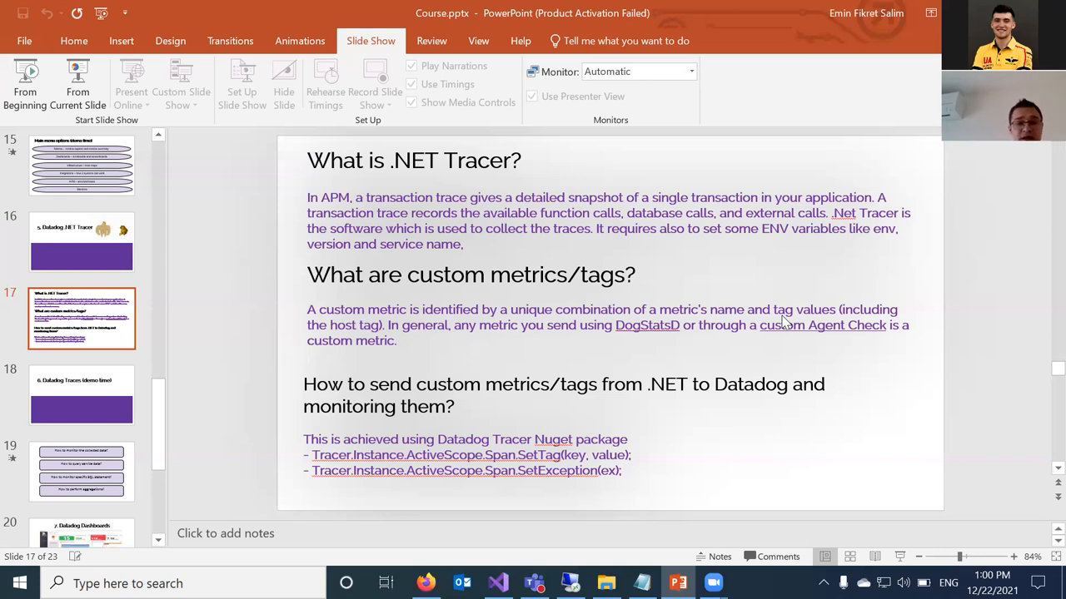
{"action": "mouse_move", "coordinate": [331, 457]}
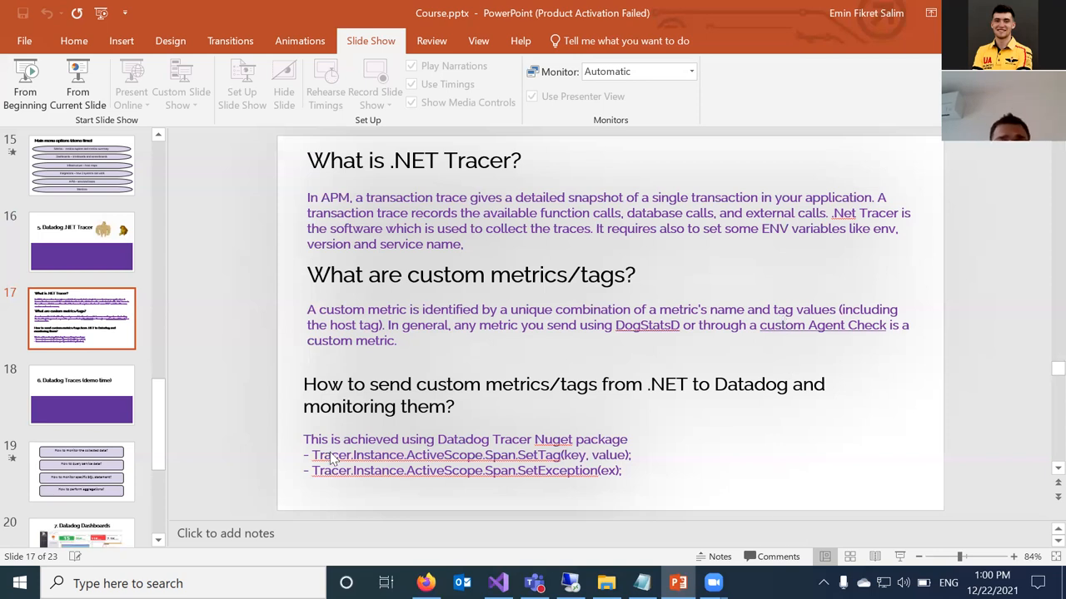
{"action": "mouse_move", "coordinate": [333, 479]}
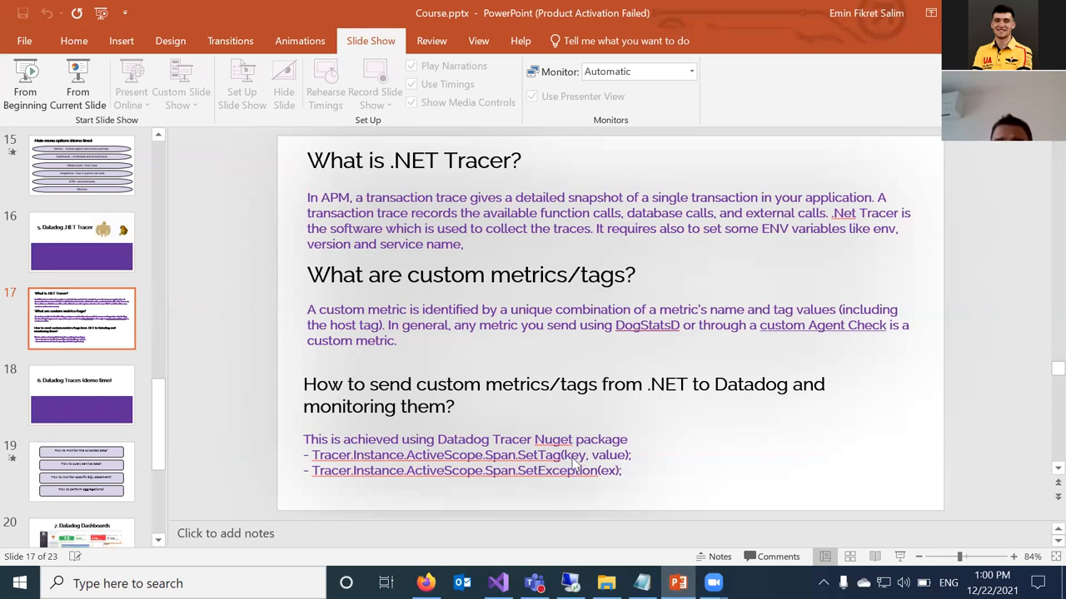
{"action": "mouse_move", "coordinate": [562, 481]}
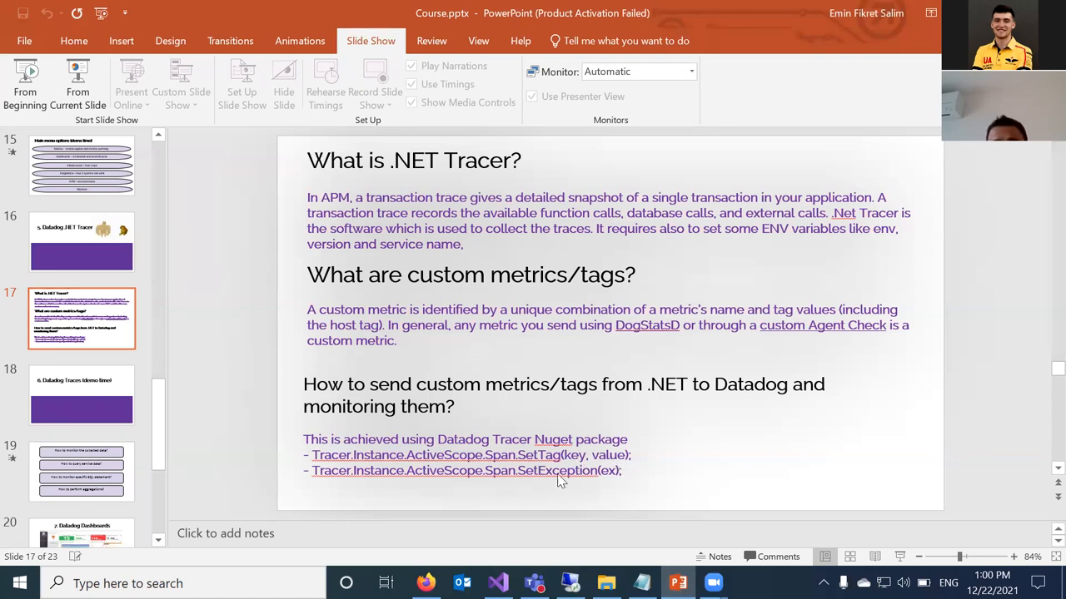
{"action": "mouse_move", "coordinate": [535, 474]}
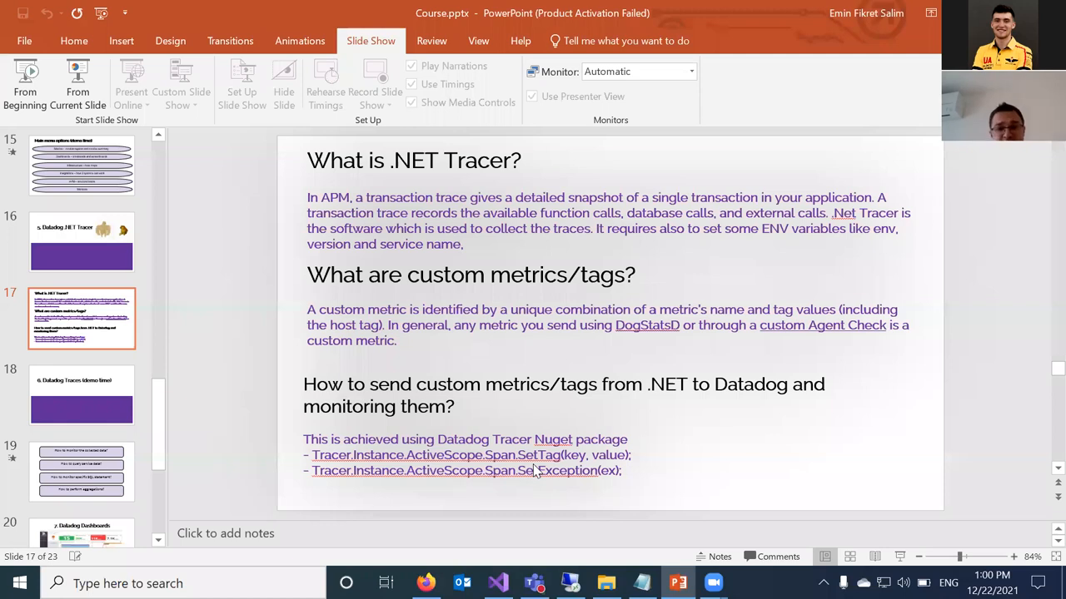
{"action": "mouse_move", "coordinate": [596, 489]}
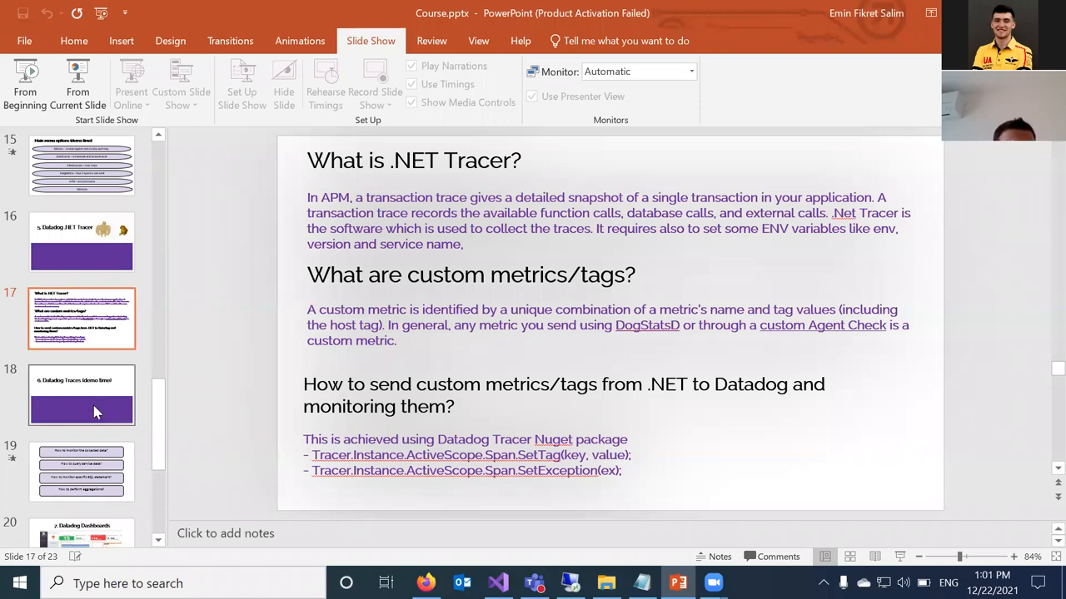
Step: Jump to slide 19 with questions on monitoring collected data, querying services and SQL aggregations
{"action": "left_click", "coordinate": [82, 396]}
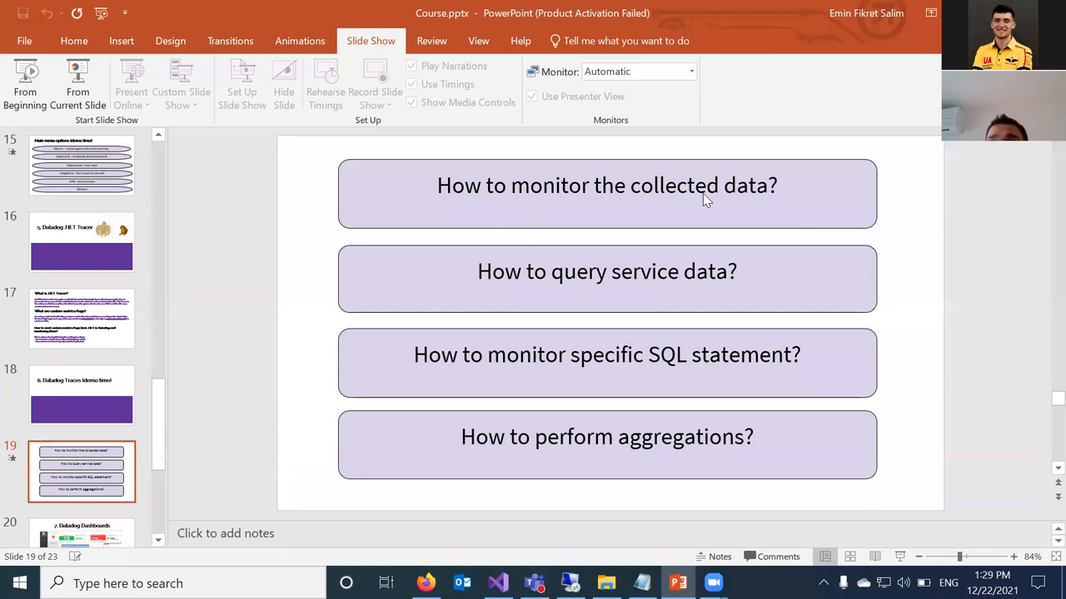
{"action": "mouse_move", "coordinate": [713, 276]}
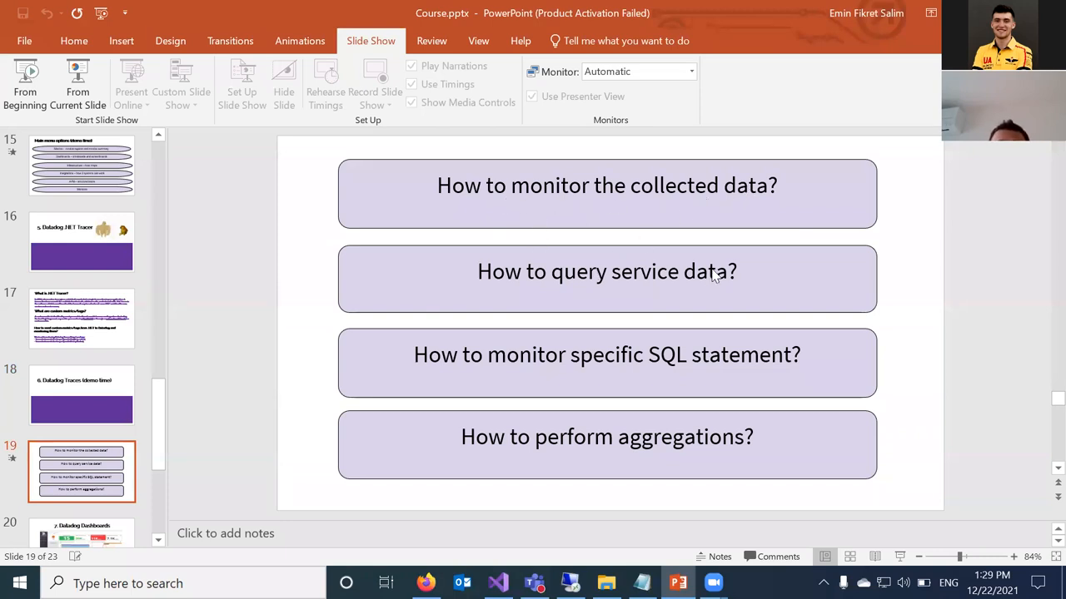
{"action": "mouse_move", "coordinate": [750, 360]}
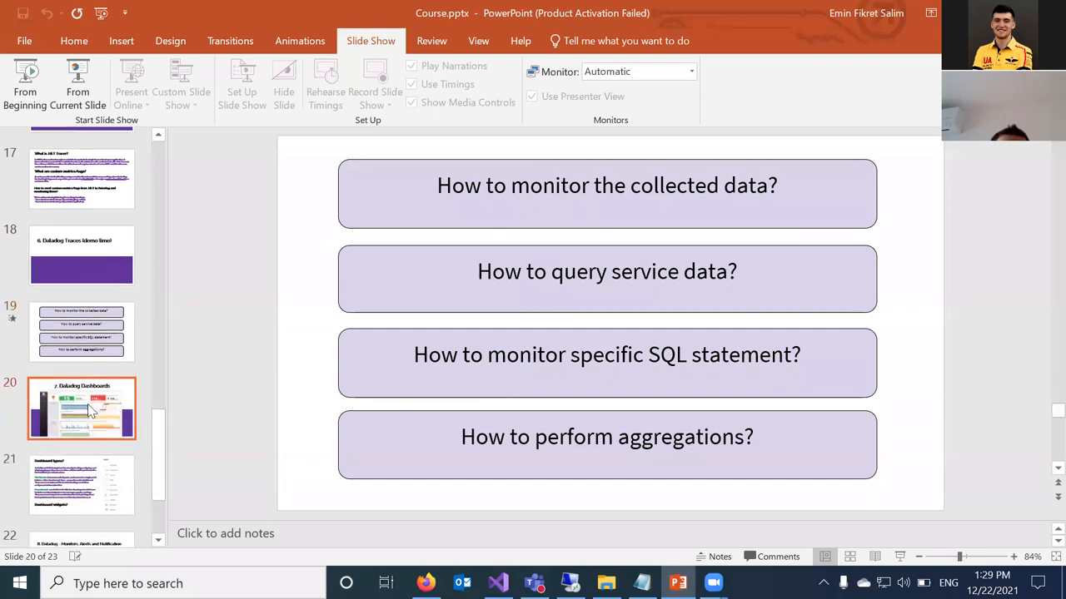
Step: Show slide 20, '7. Datadog Dashboards', with the Datadog AWS ELB overview dashboard screenshot
{"action": "left_click", "coordinate": [82, 408]}
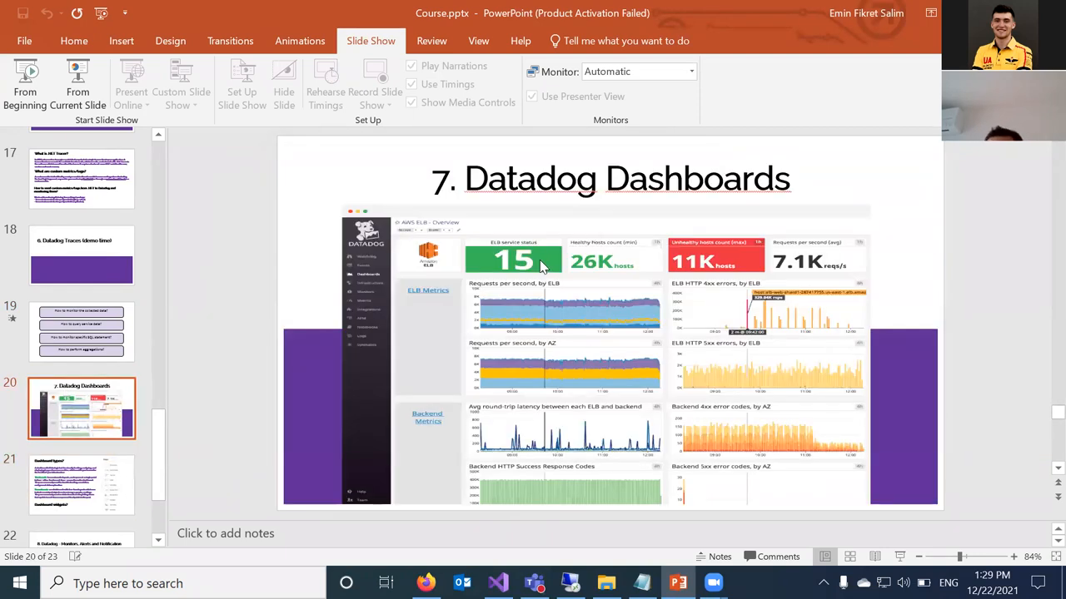
{"action": "mouse_move", "coordinate": [653, 365]}
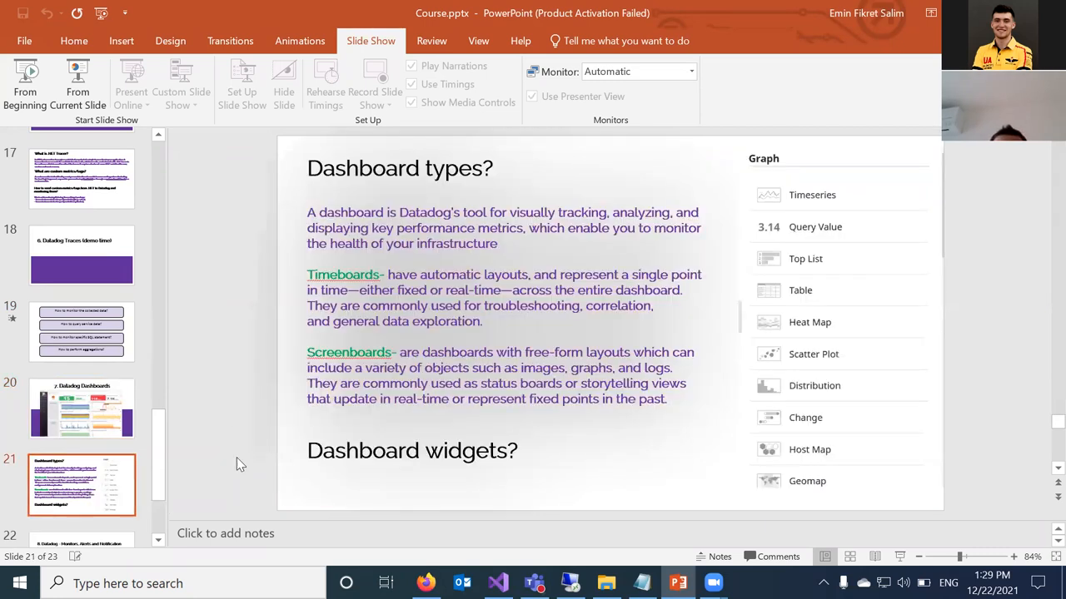
{"action": "mouse_move", "coordinate": [608, 316]}
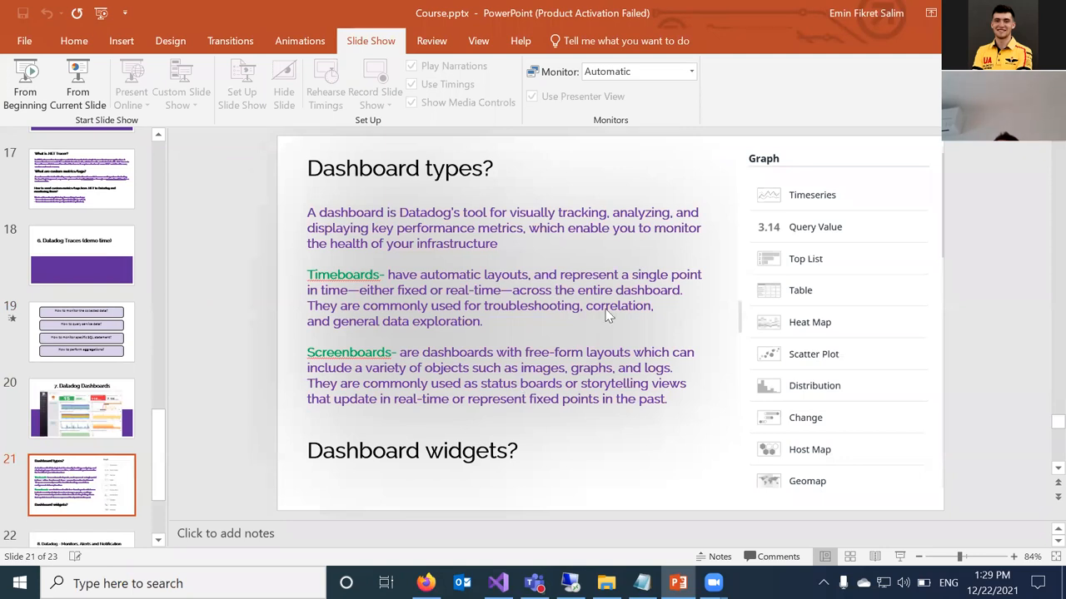
{"action": "mouse_move", "coordinate": [539, 276]}
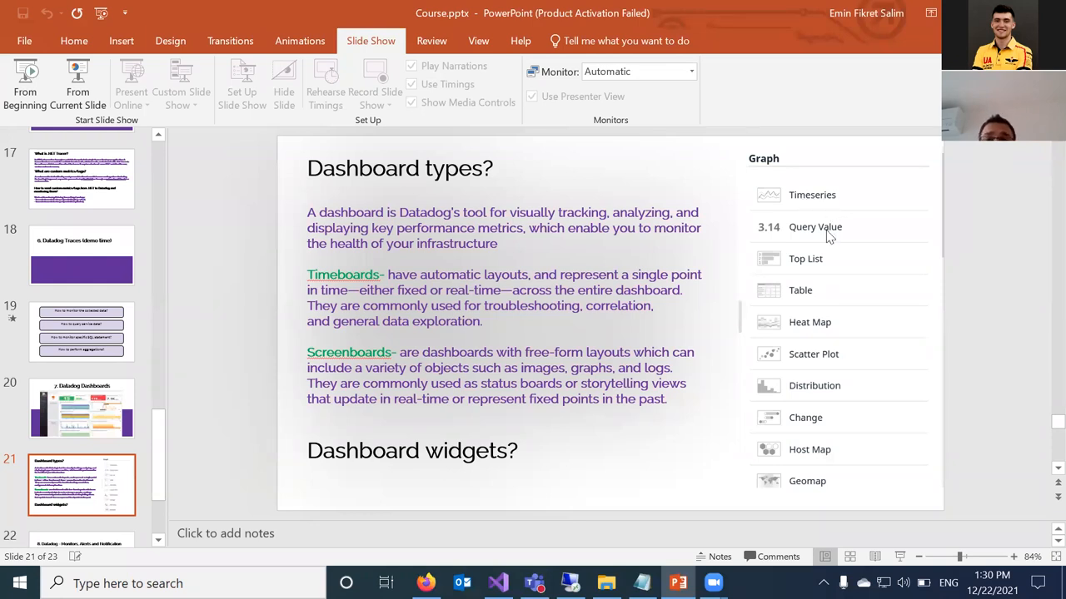
{"action": "mouse_move", "coordinate": [799, 258]}
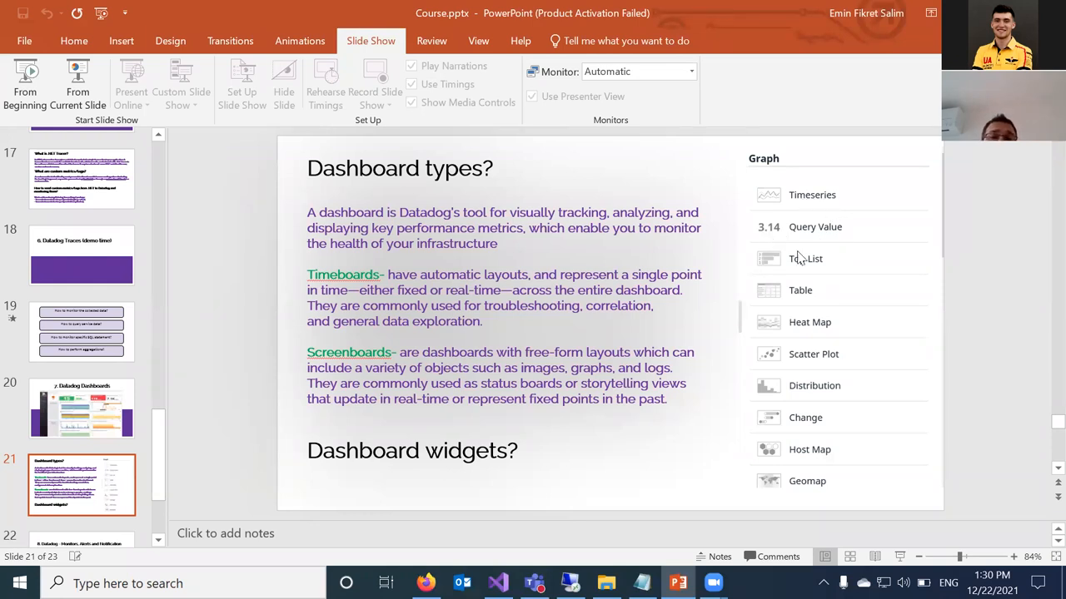
{"action": "mouse_move", "coordinate": [795, 293]}
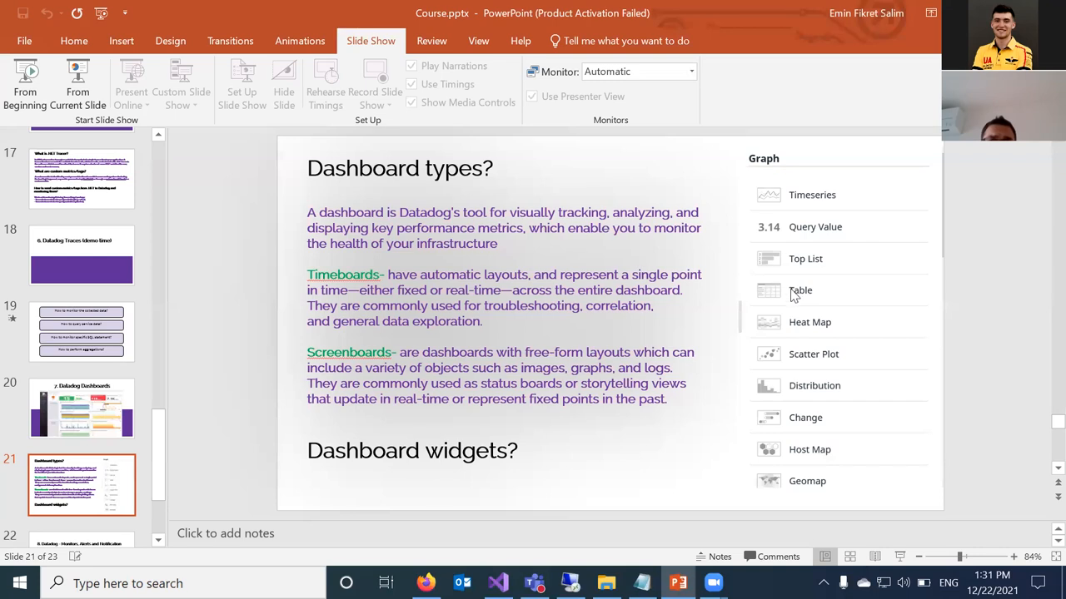
{"action": "mouse_move", "coordinate": [814, 208]}
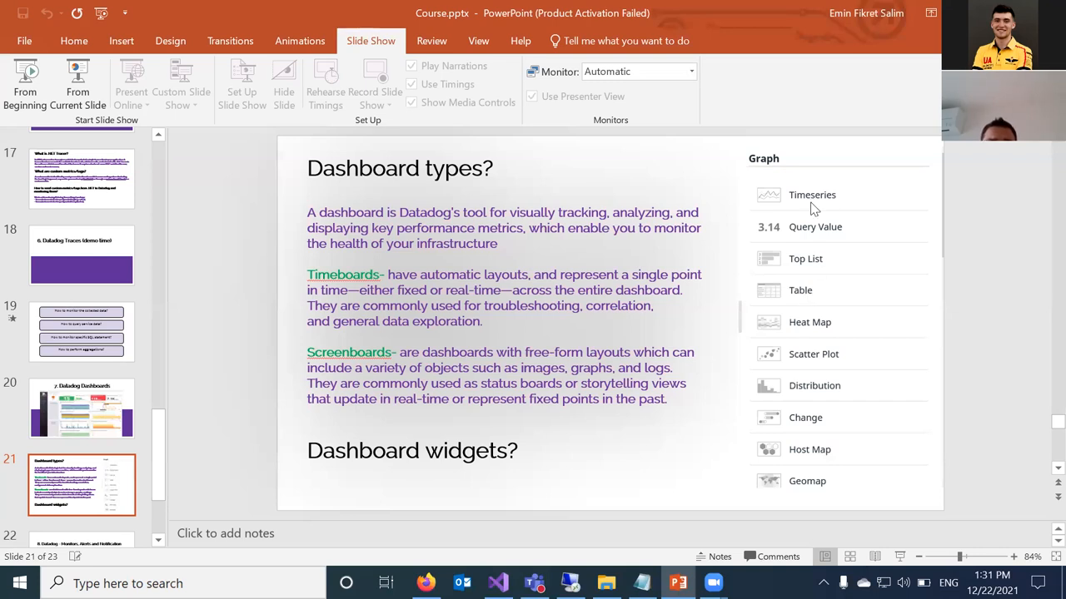
{"action": "mouse_move", "coordinate": [793, 408]}
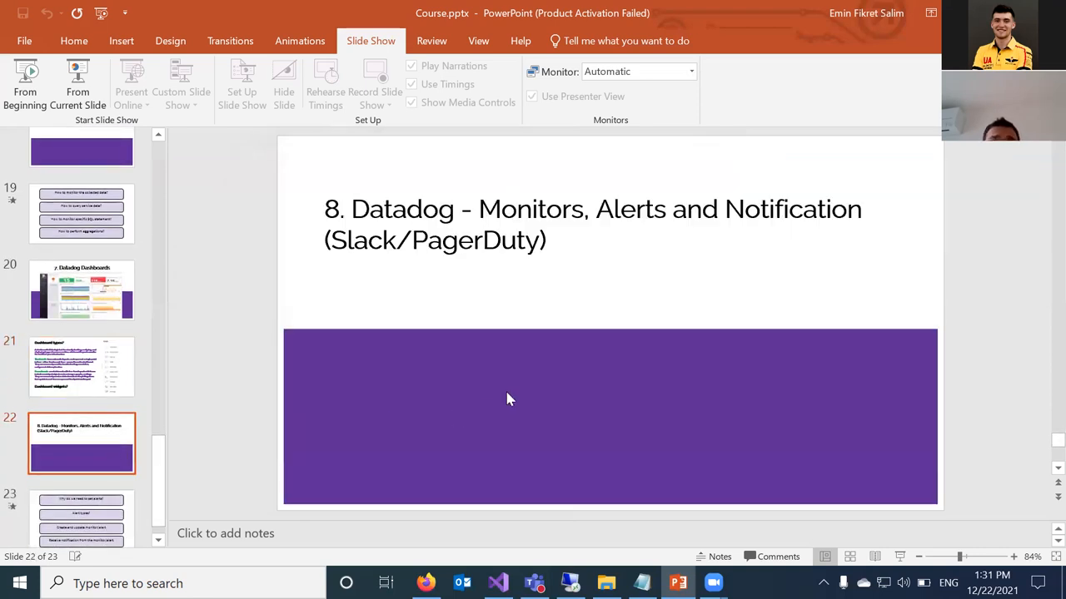
{"action": "mouse_move", "coordinate": [657, 262]}
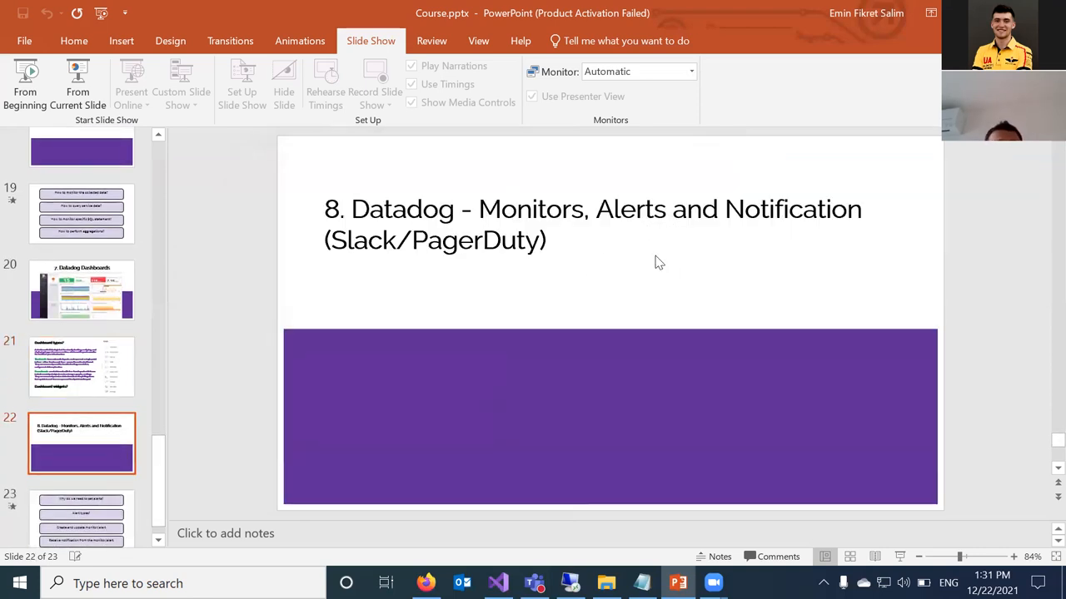
{"action": "mouse_move", "coordinate": [585, 241]}
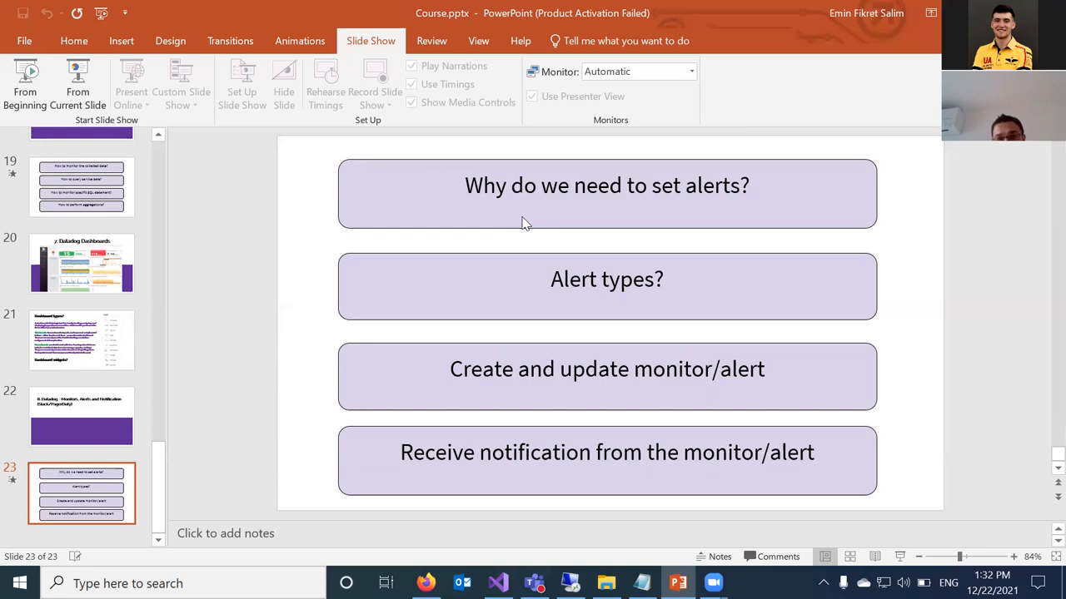
{"action": "mouse_move", "coordinate": [192, 347]}
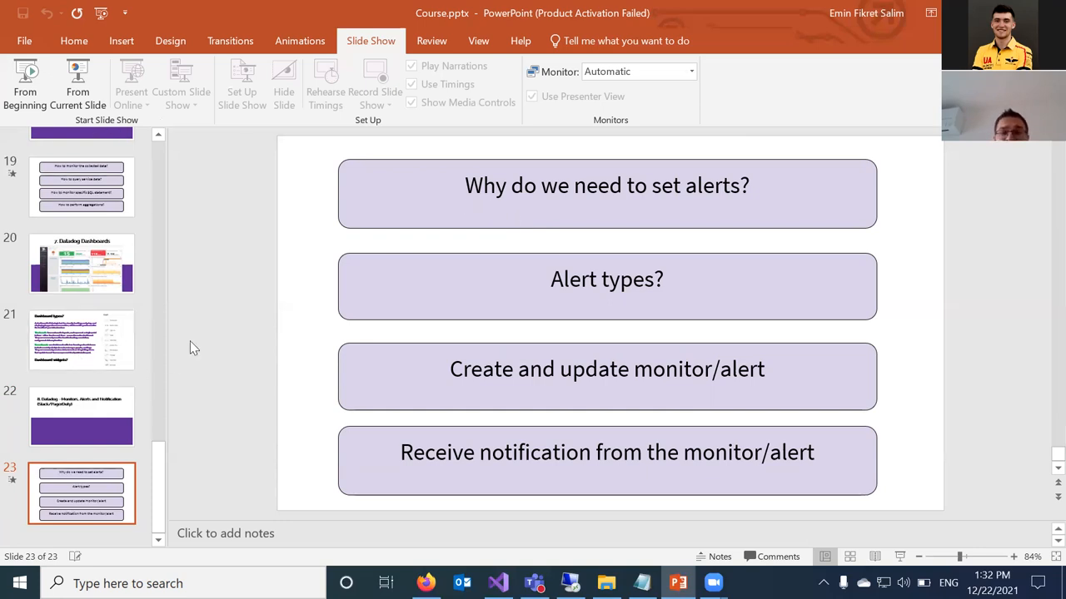
{"action": "mouse_move", "coordinate": [190, 343]}
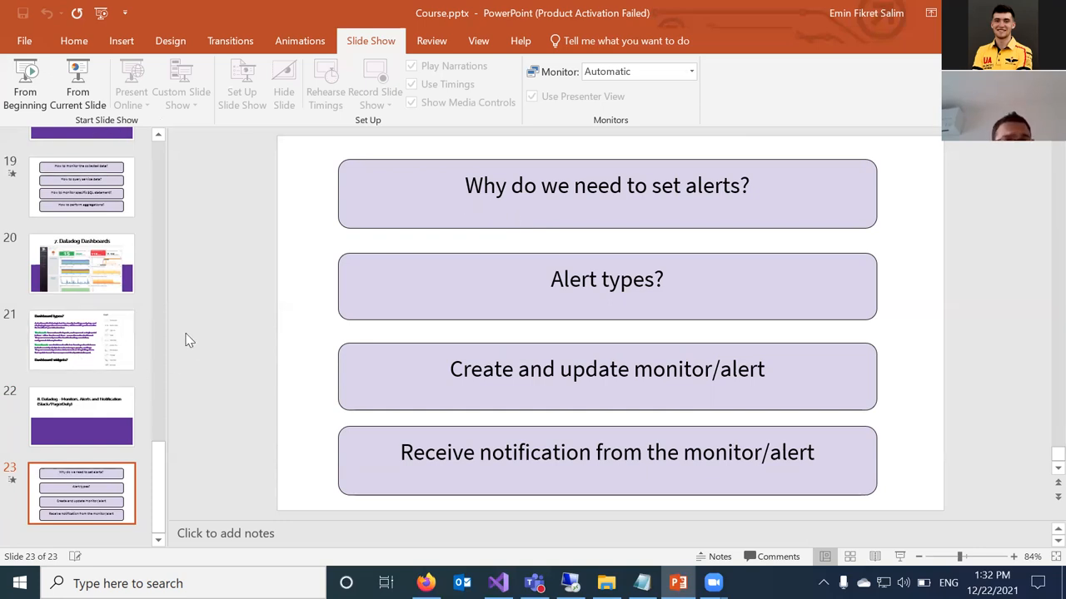
{"action": "mouse_move", "coordinate": [206, 225]}
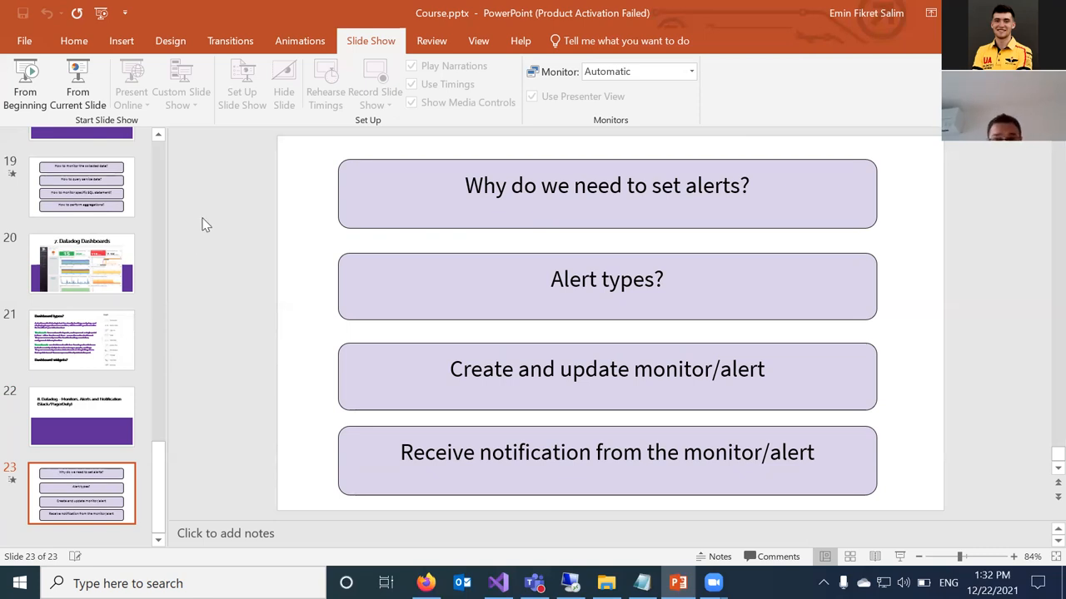
{"action": "mouse_move", "coordinate": [312, 7]}
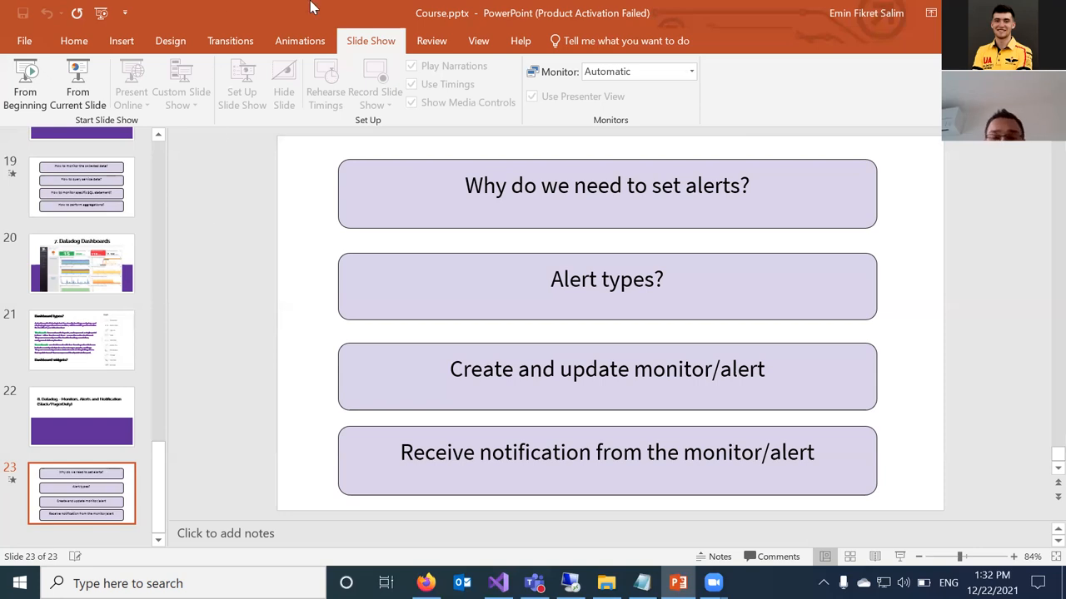
{"action": "mouse_move", "coordinate": [477, 235]}
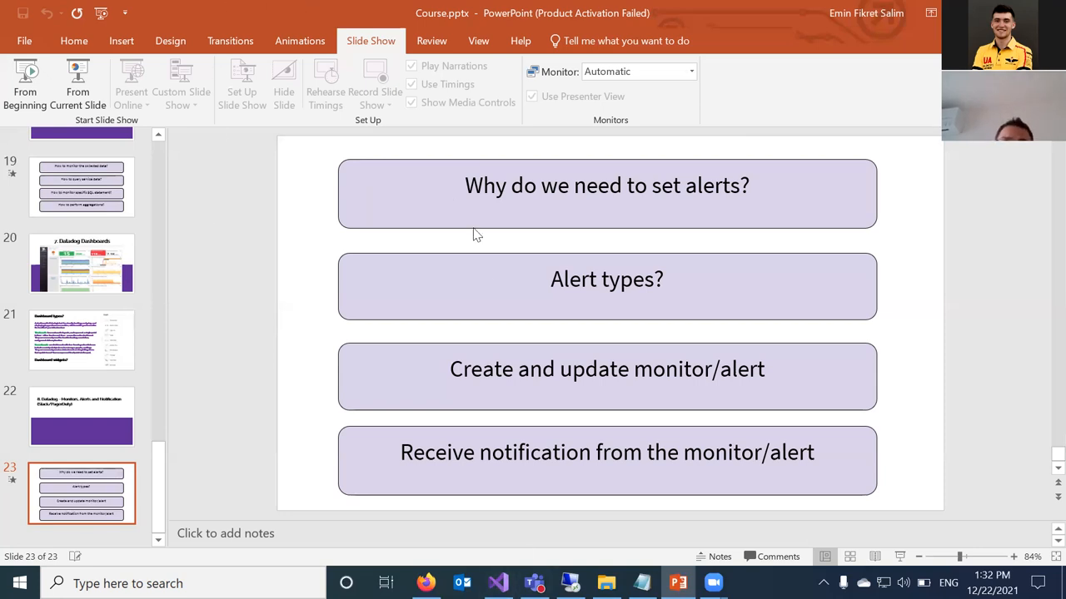